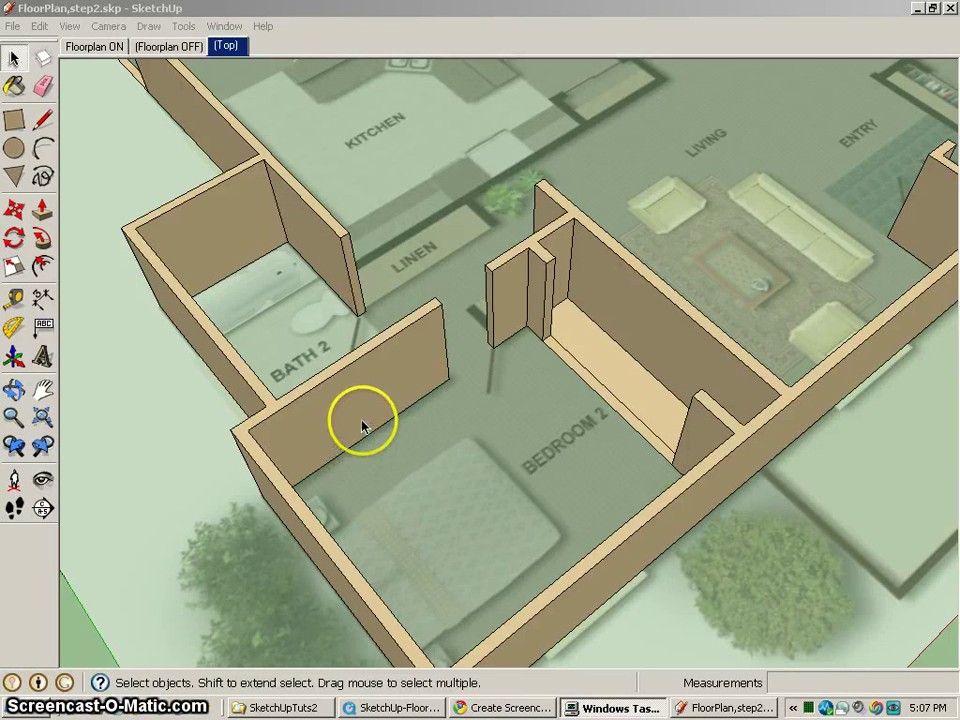
# Draw a floor edge from the Linen wall corner to the Bath 2 wall face.
pyautogui.moveTo(360, 420); pyautogui.dragTo(910, 370)
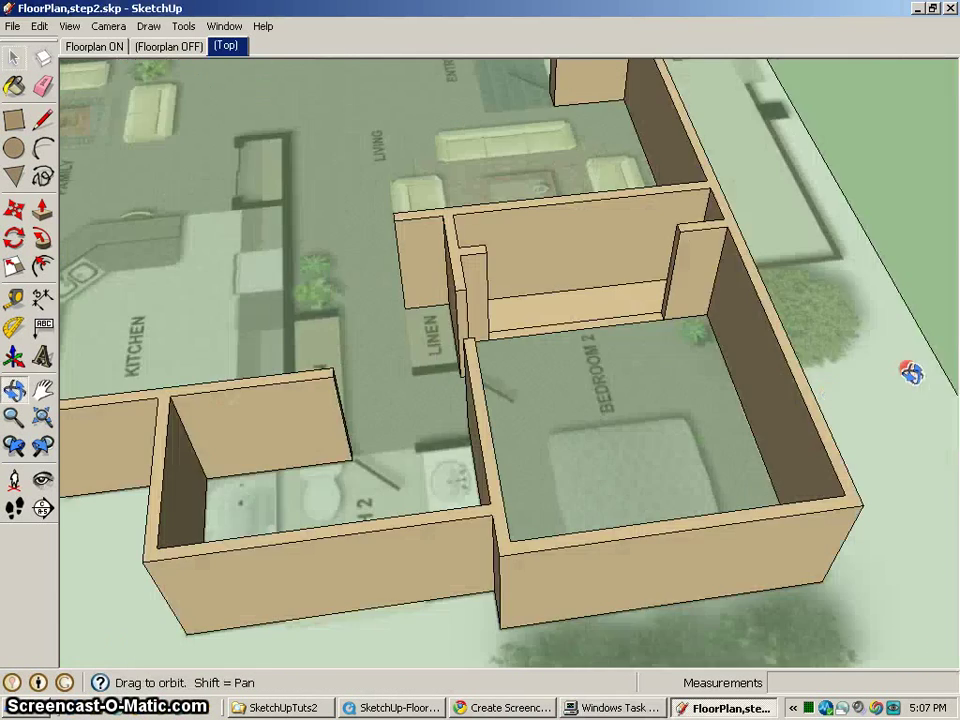
pyautogui.moveTo(910, 372); pyautogui.dragTo(536, 456)
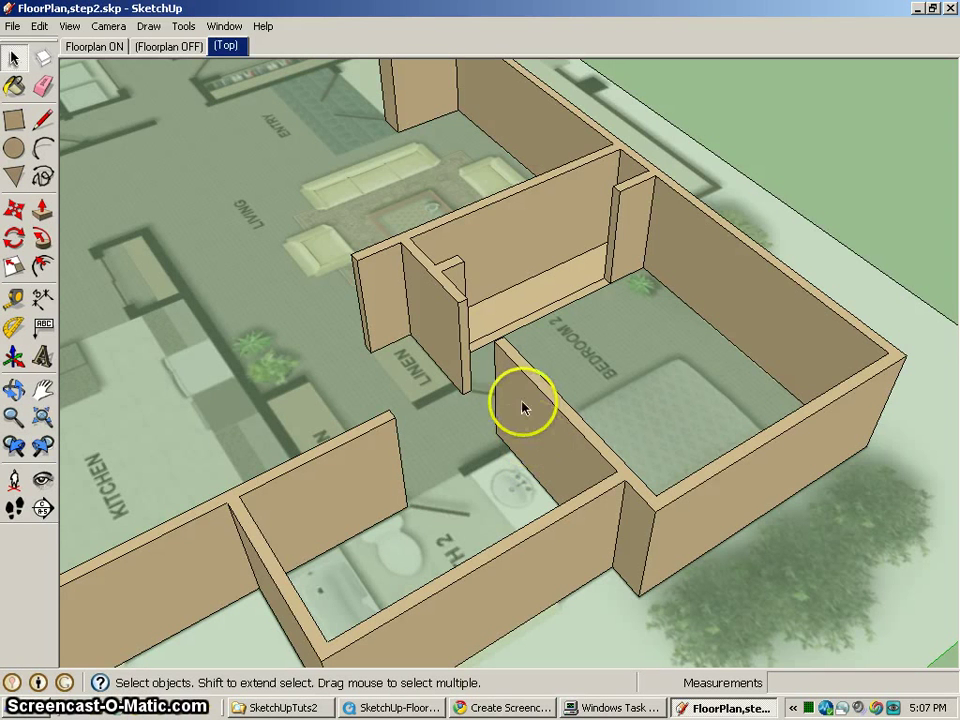
pyautogui.moveTo(520, 410); pyautogui.dragTo(520, 300)
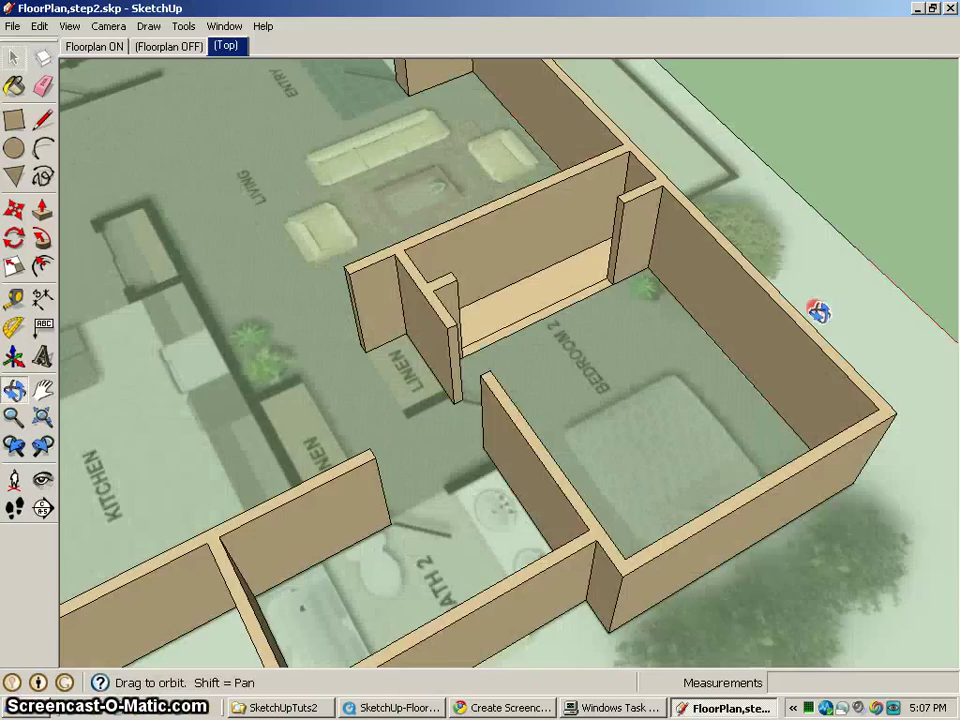
pyautogui.moveTo(818, 310); pyautogui.dragTo(434, 296)
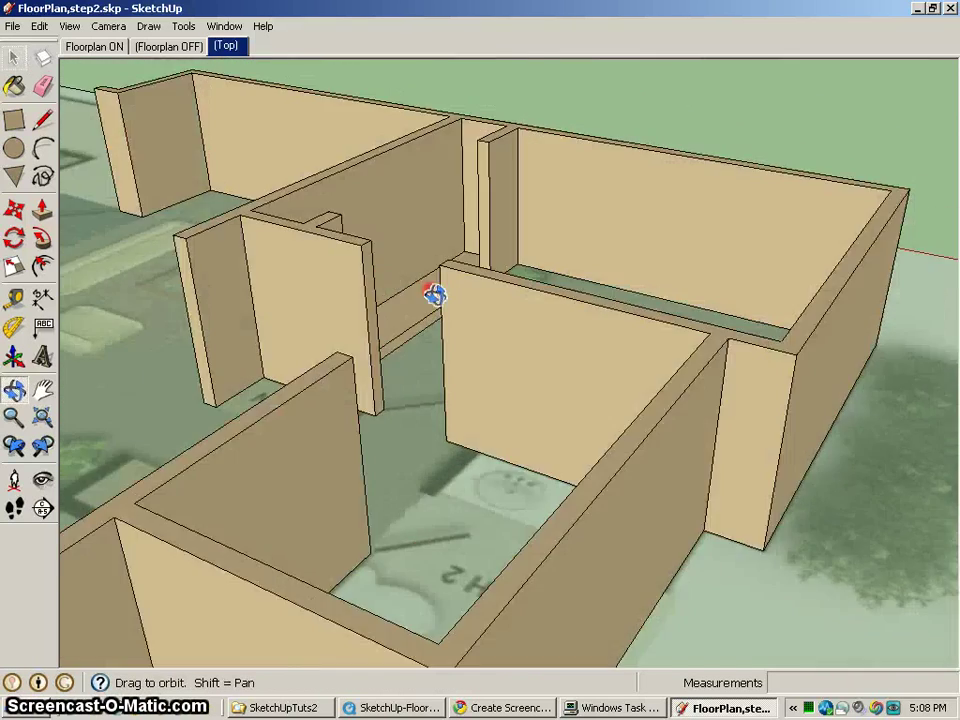
pyautogui.moveTo(436, 296); pyautogui.dragTo(504, 530)
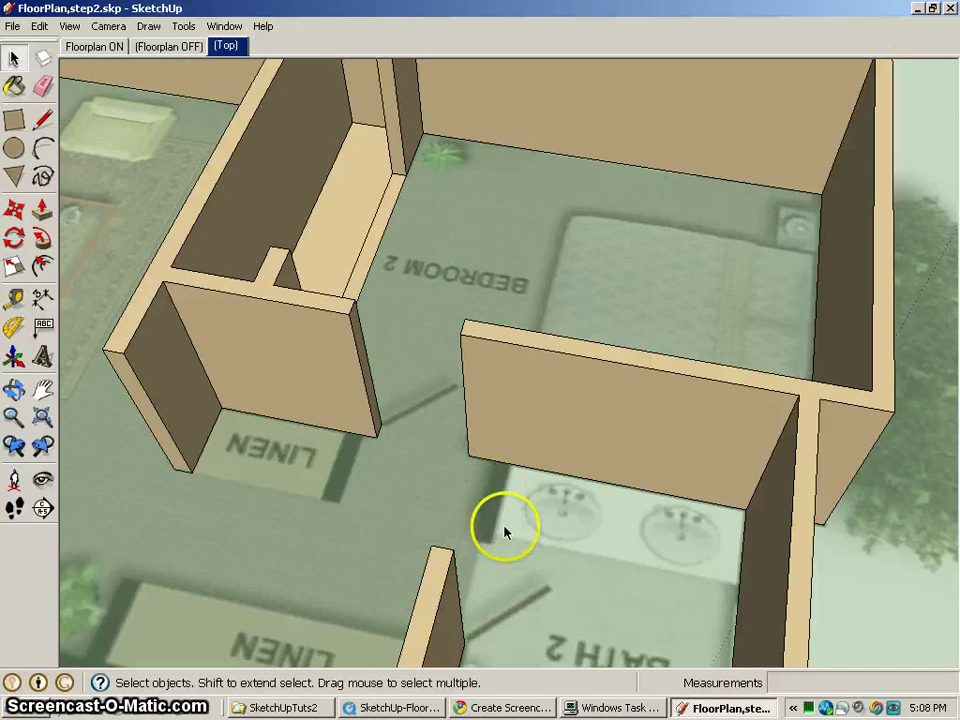
pyautogui.moveTo(448, 472)
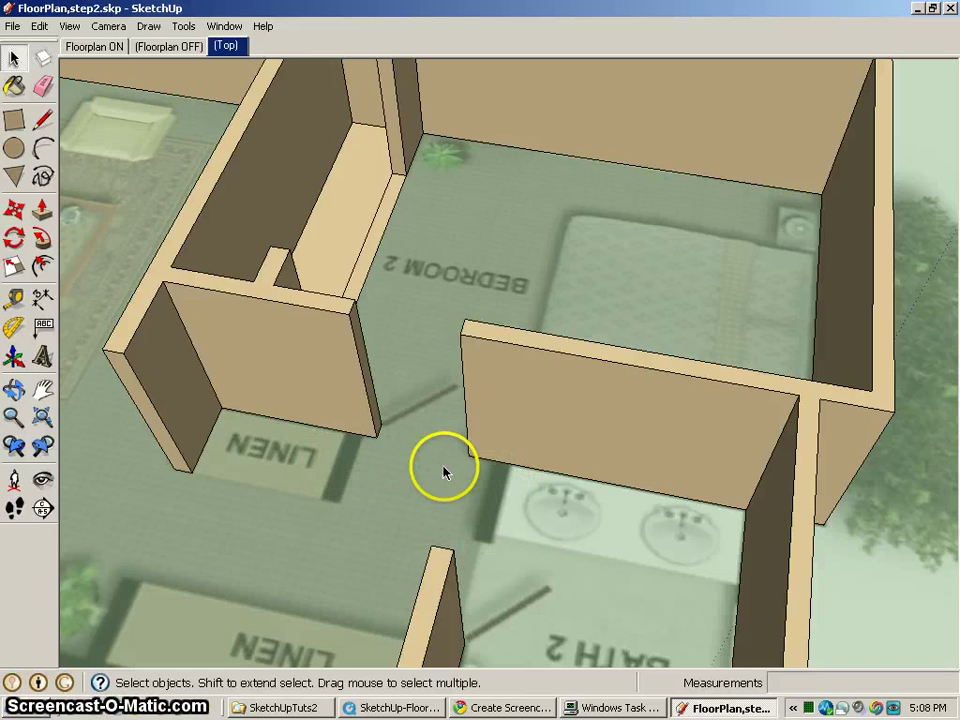
pyautogui.click(42, 118)
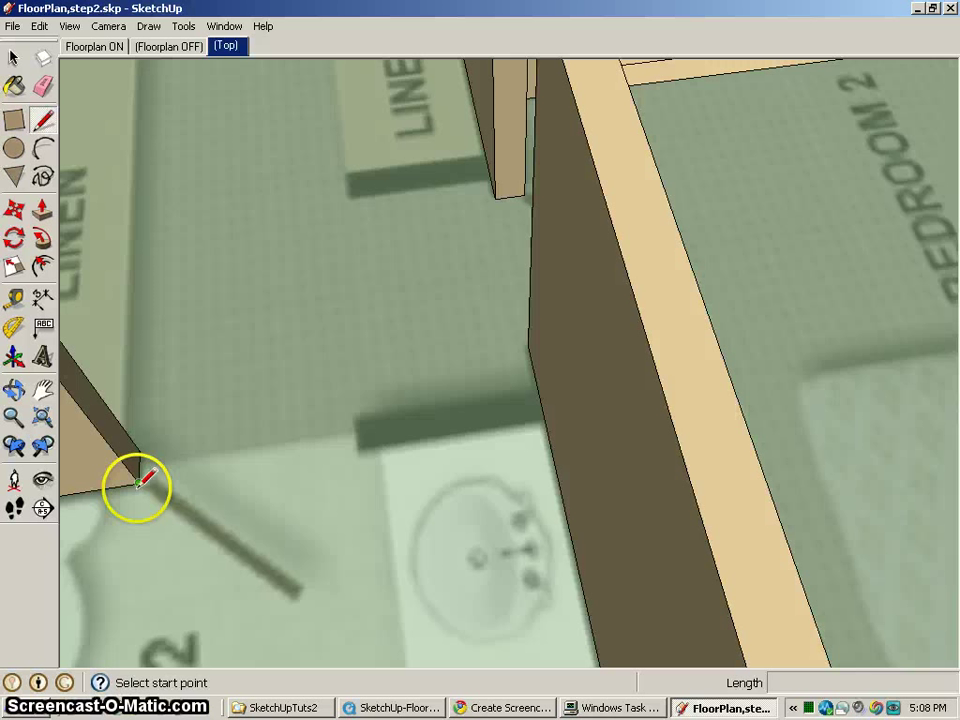
pyautogui.click(140, 482)
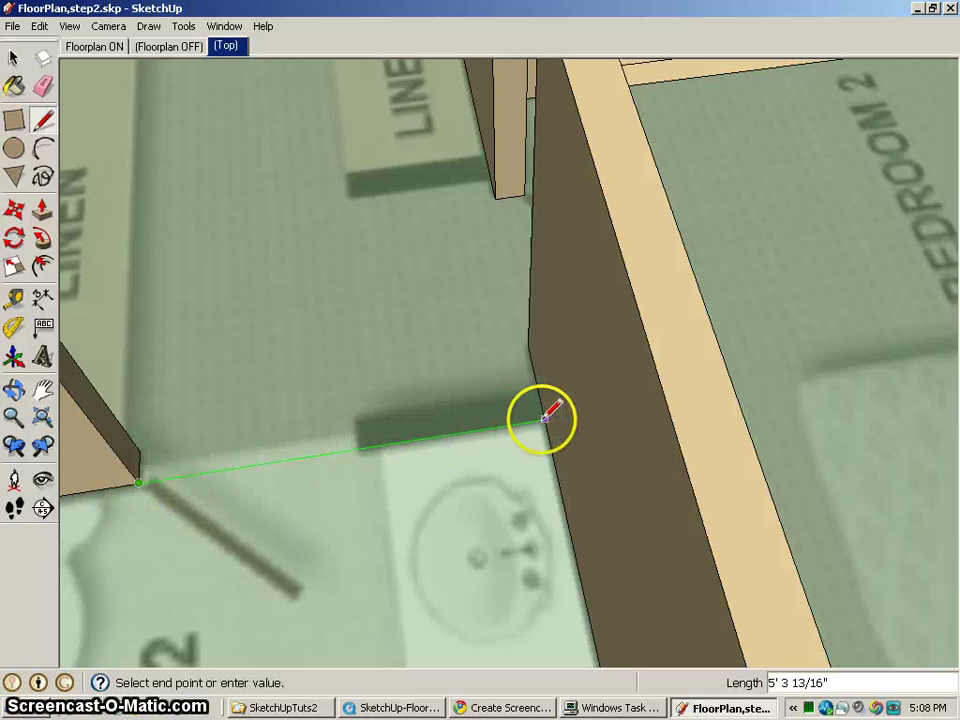
pyautogui.click(548, 414)
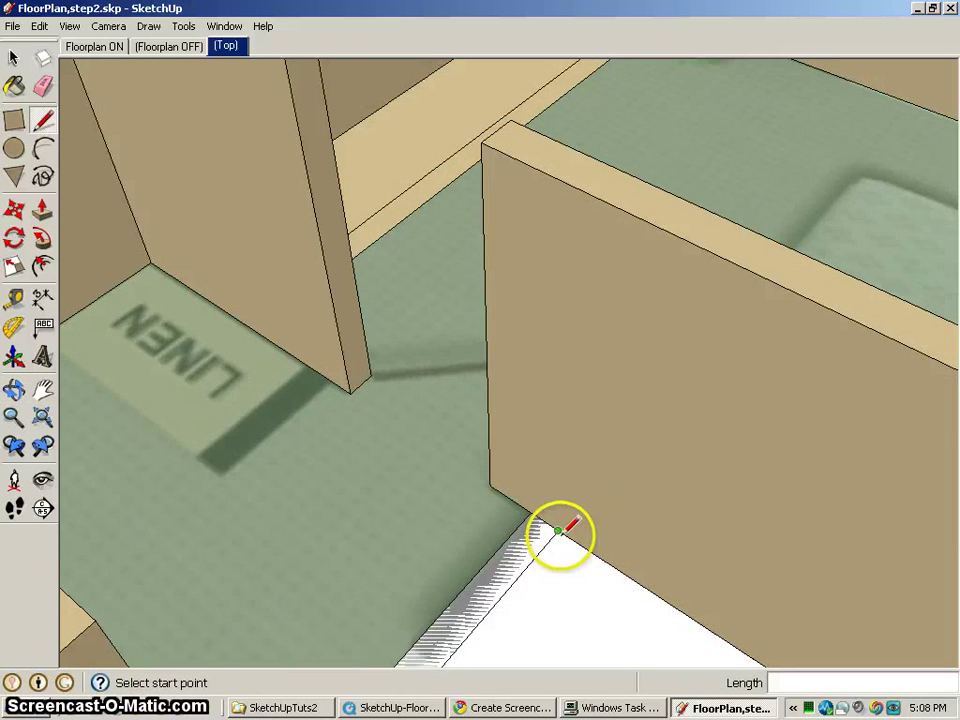
# Outline a thin rectangle at the base of the wall end and pull it out.
pyautogui.click(14, 118)
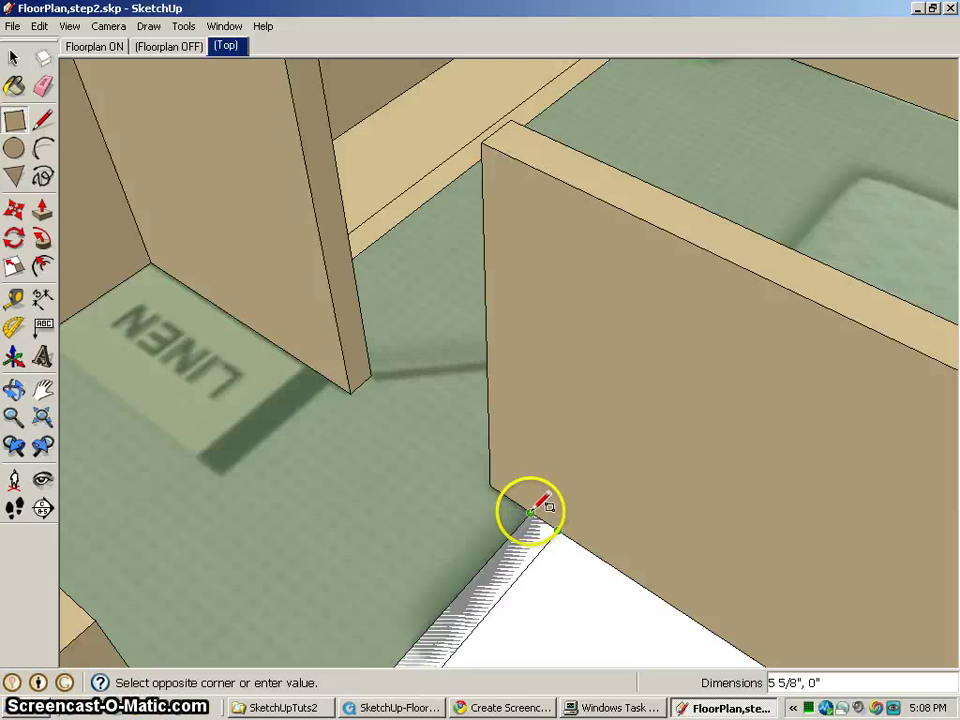
pyautogui.moveTo(532, 470)
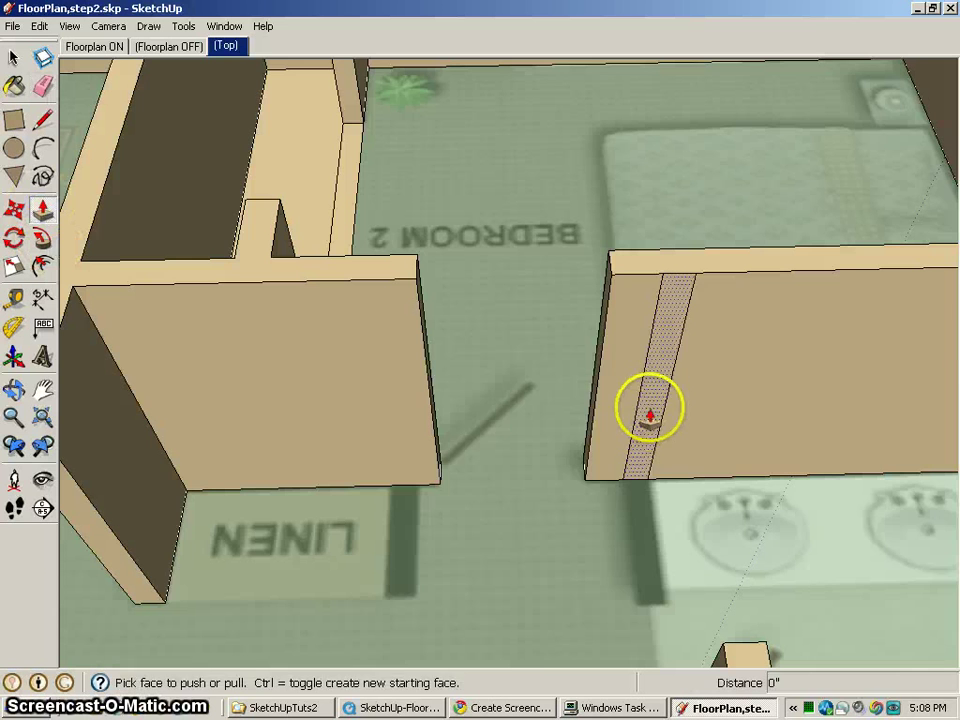
pyautogui.moveTo(650, 408); pyautogui.dragTo(570, 536)
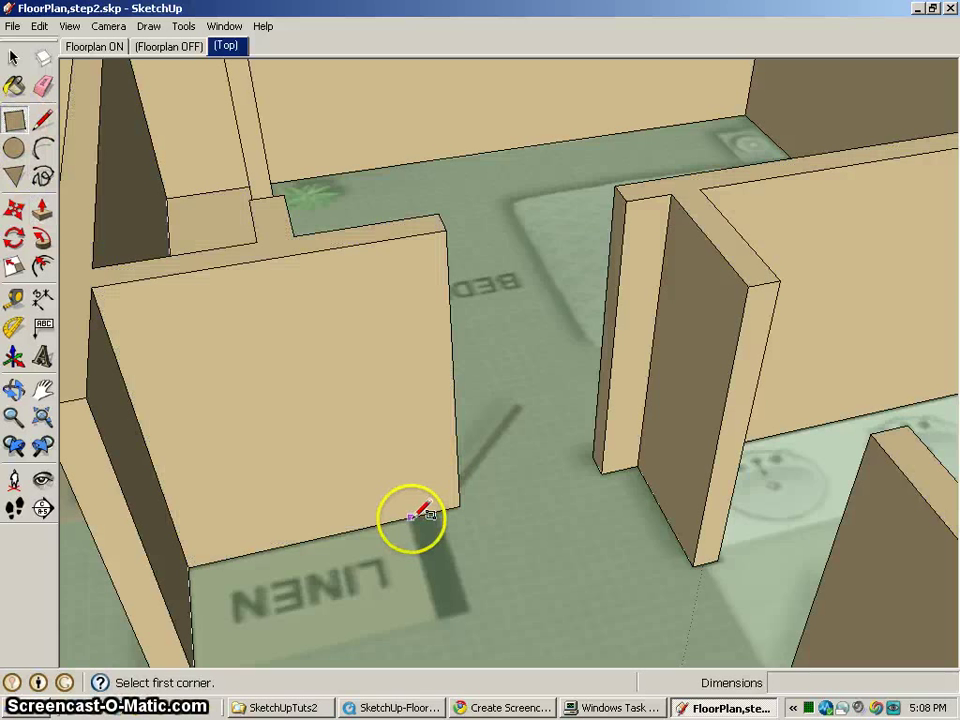
# Outline a thin rectangle on the end face of the wall beside Linen.
pyautogui.moveTo(410, 516); pyautogui.dragTo(410, 244)
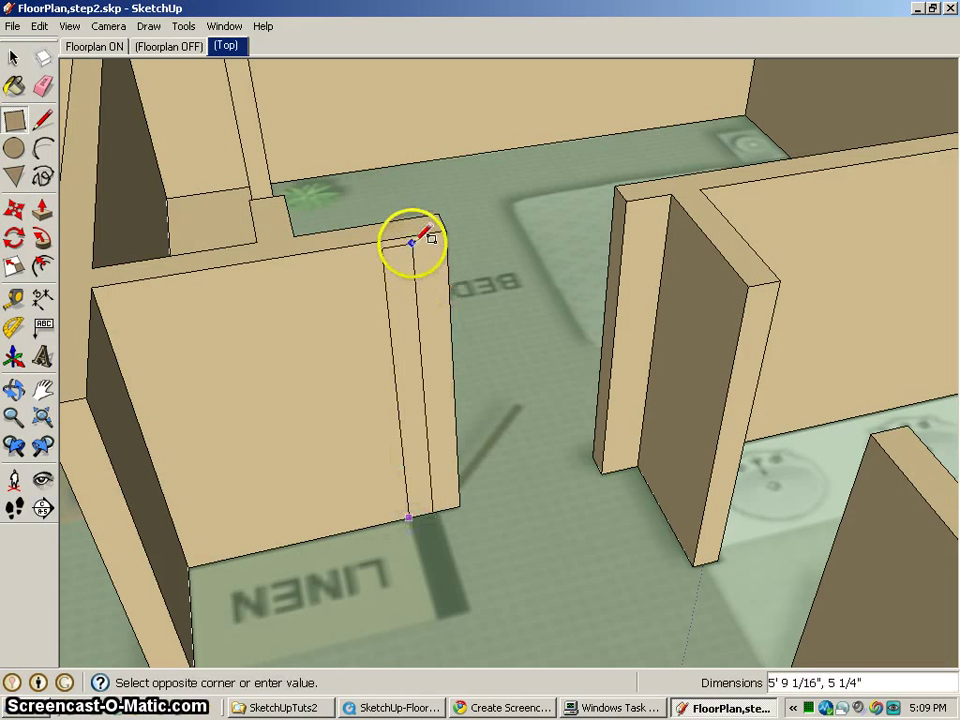
pyautogui.moveTo(416, 236)
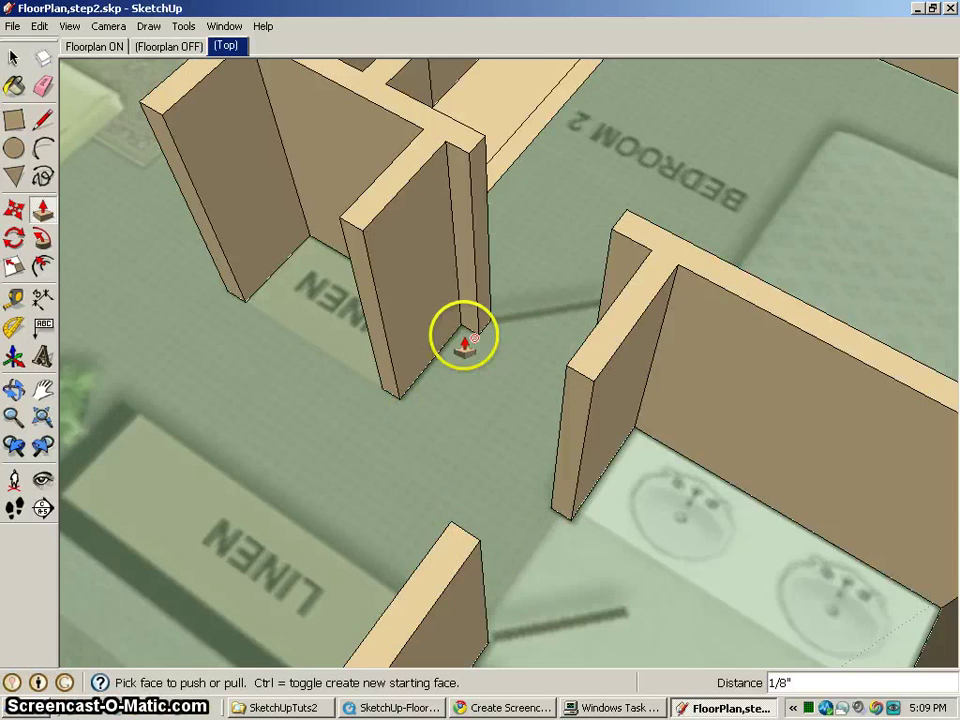
# Push the strip out from the wall end and pull it up to full wall height.
pyautogui.moveTo(464, 336); pyautogui.dragTo(456, 296)
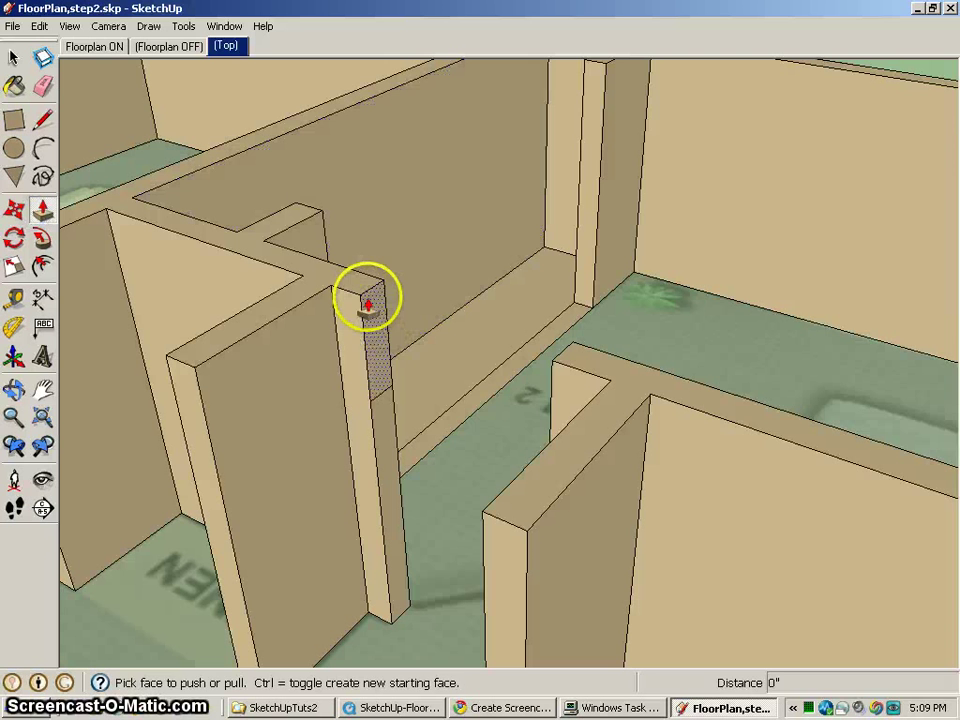
pyautogui.moveTo(368, 304); pyautogui.dragTo(560, 368)
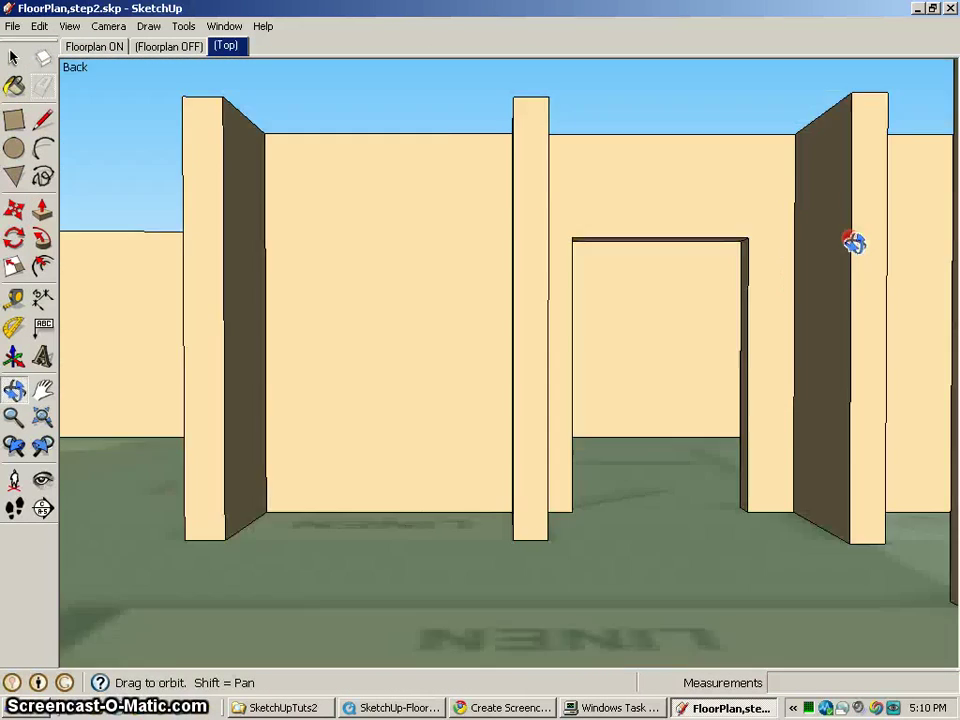
# Erase the stray edge, draw a line at door height and fill the wall face above the doorway.
pyautogui.moveTo(856, 244); pyautogui.dragTo(578, 304)
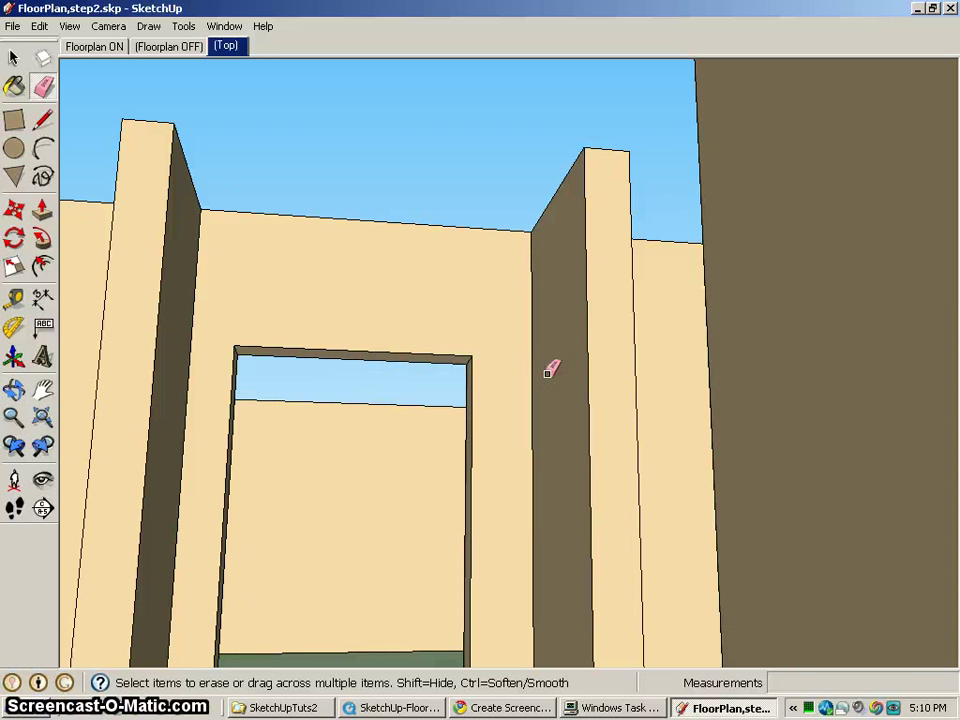
pyautogui.click(40, 118)
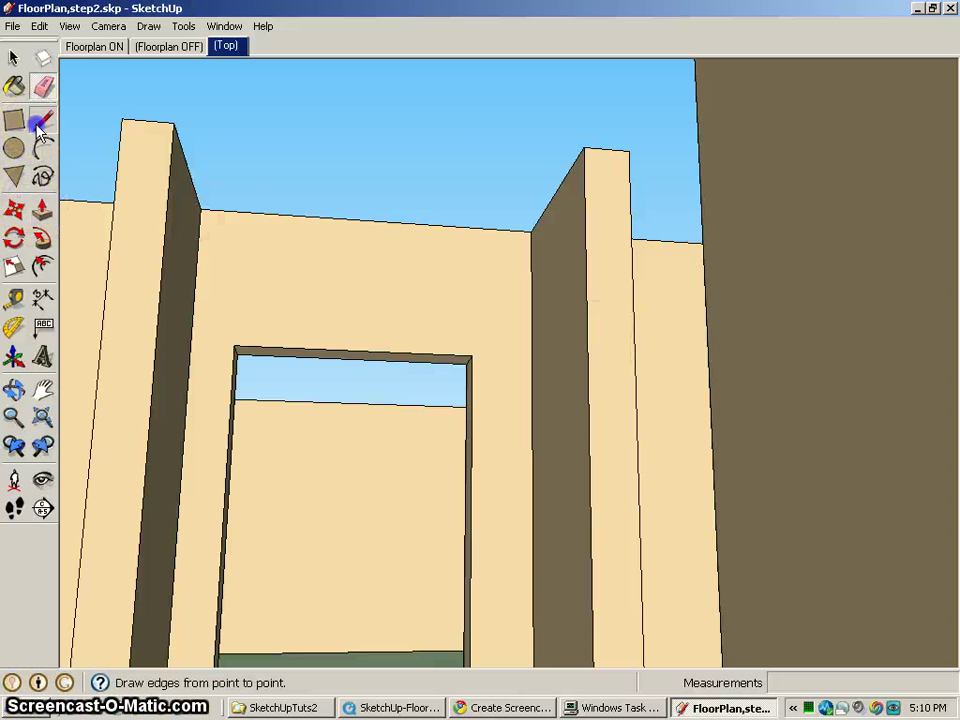
pyautogui.click(636, 358)
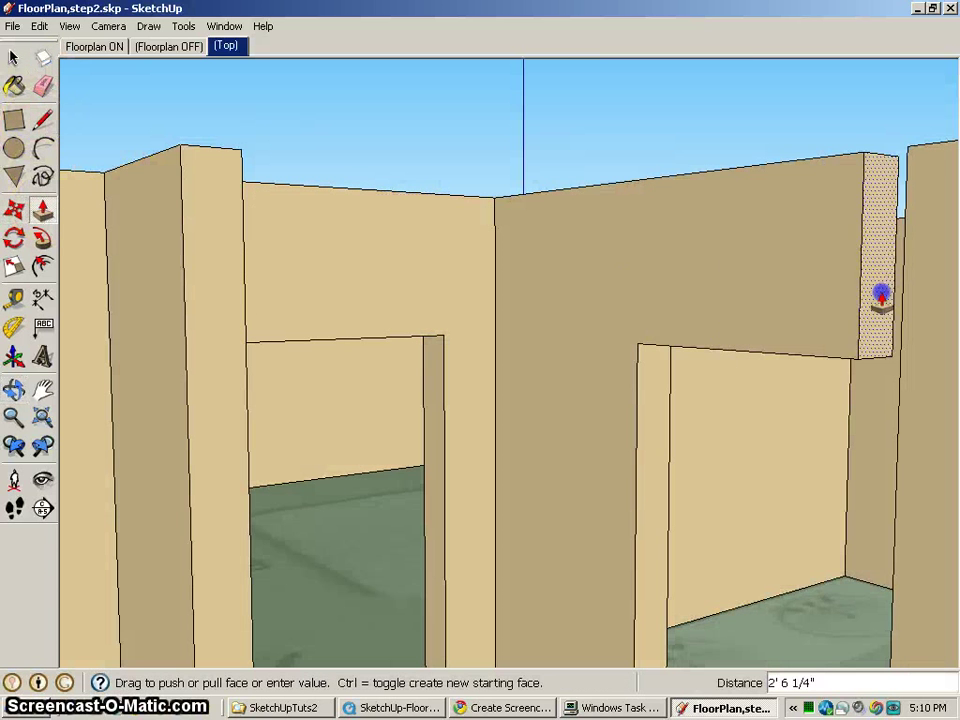
pyautogui.moveTo(880, 290); pyautogui.dragTo(940, 296)
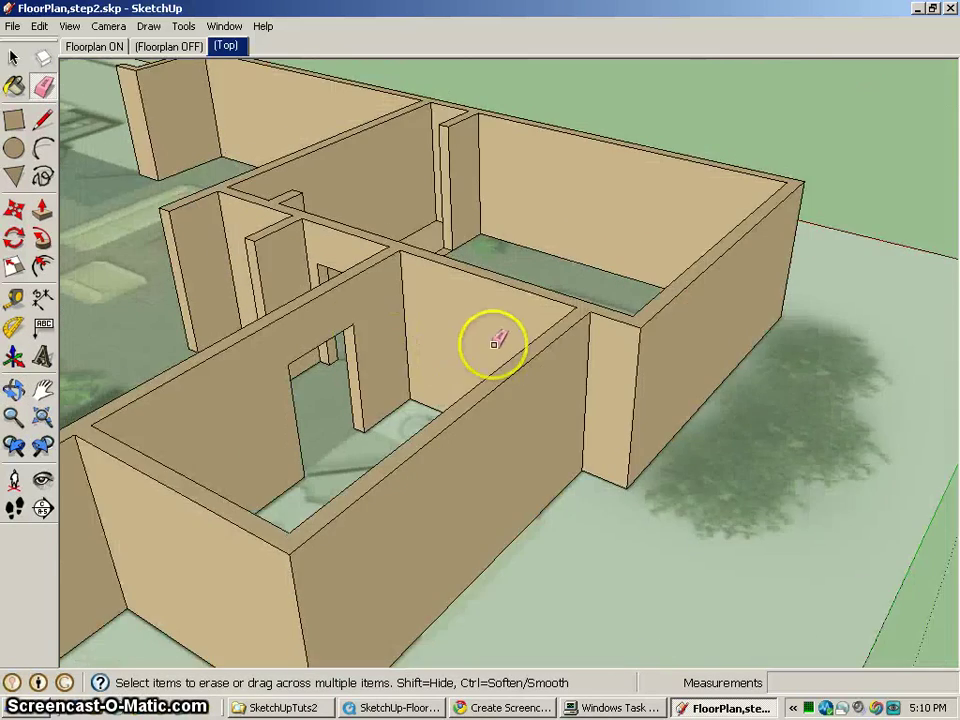
pyautogui.moveTo(496, 344); pyautogui.dragTo(656, 352)
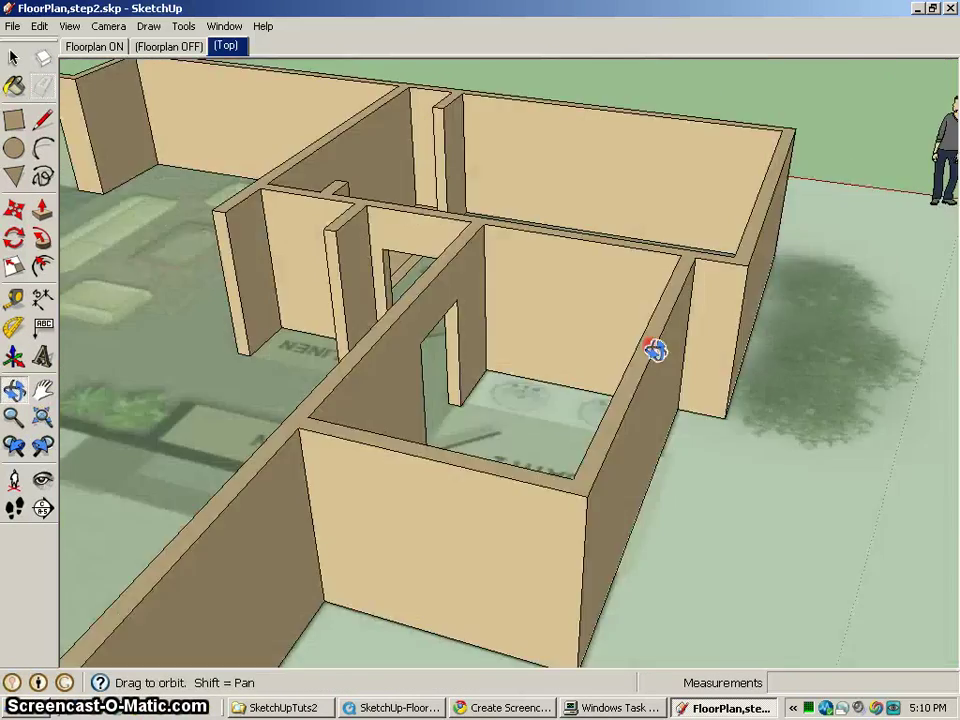
pyautogui.moveTo(656, 352); pyautogui.dragTo(444, 316)
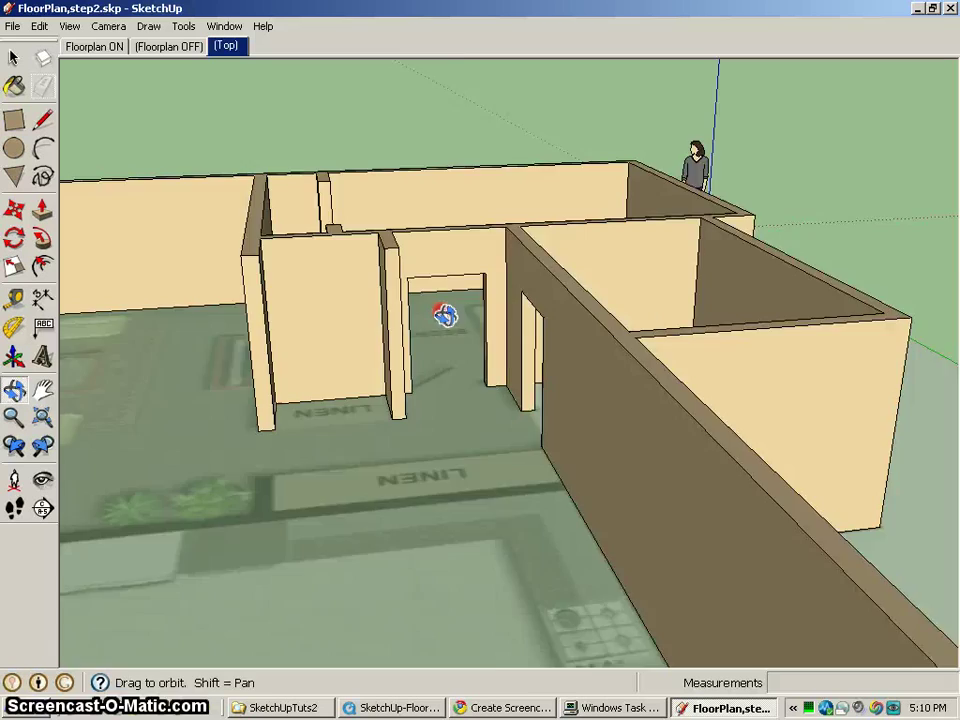
pyautogui.moveTo(448, 316); pyautogui.dragTo(770, 486)
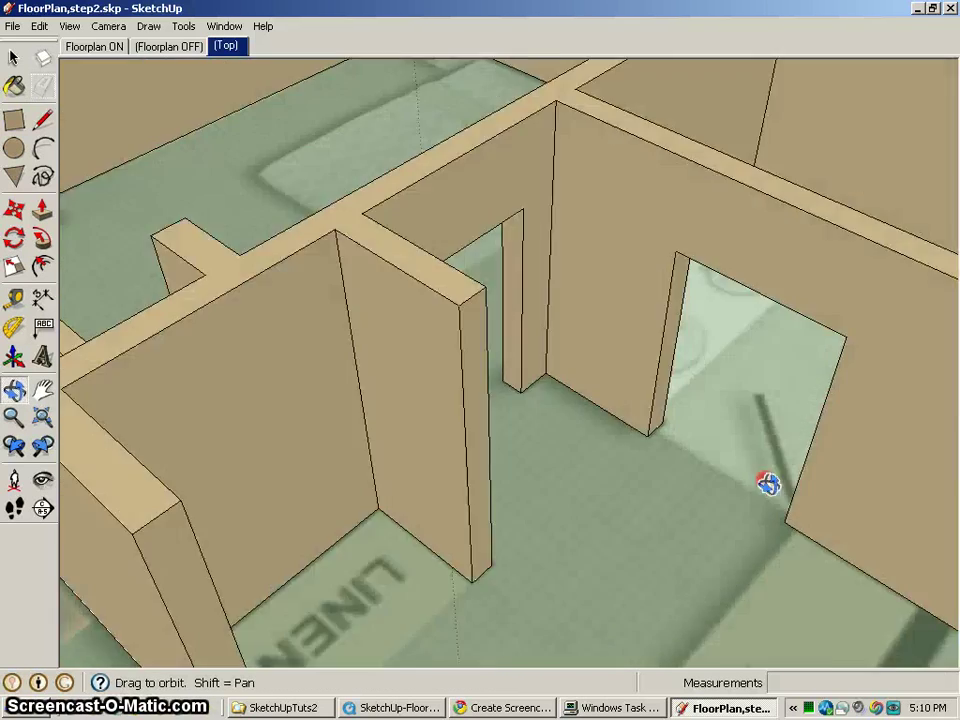
pyautogui.moveTo(768, 486); pyautogui.dragTo(376, 452)
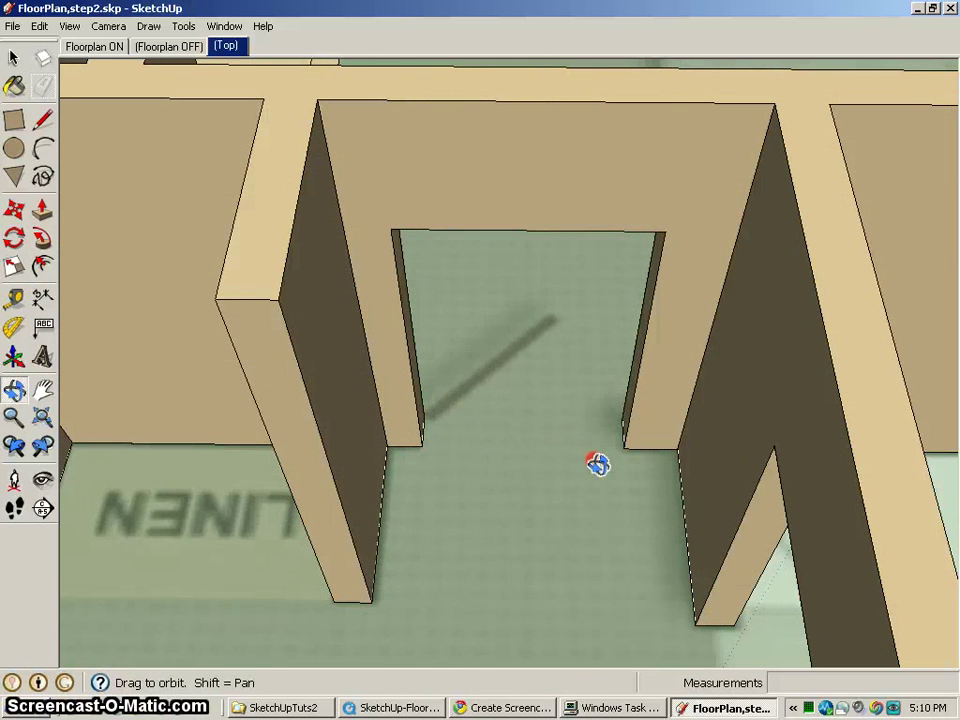
pyautogui.moveTo(16, 124)
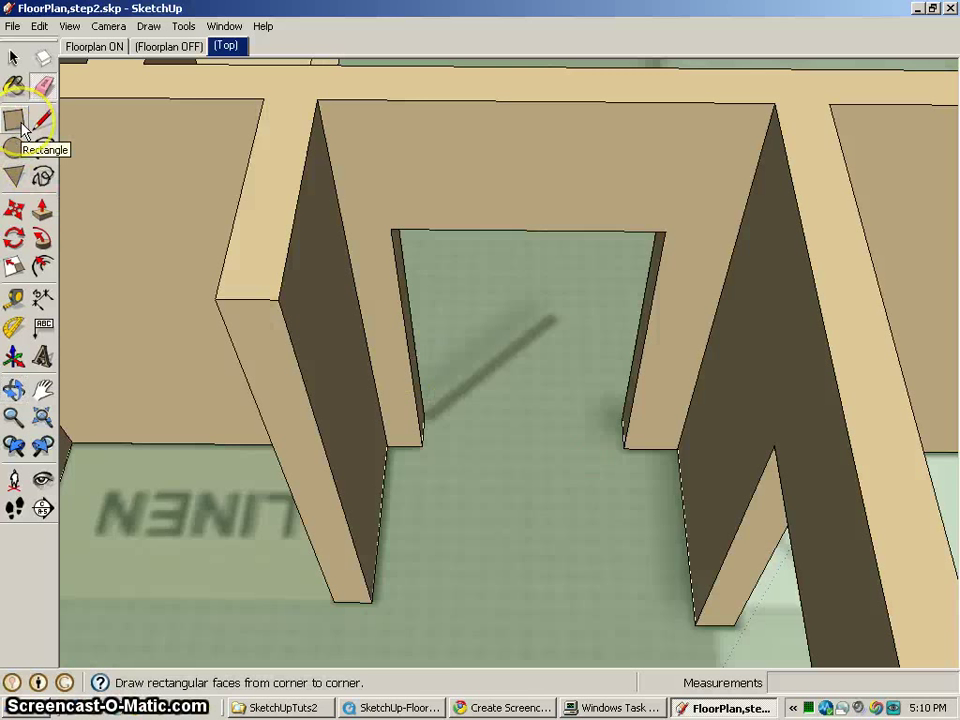
pyautogui.click(16, 324)
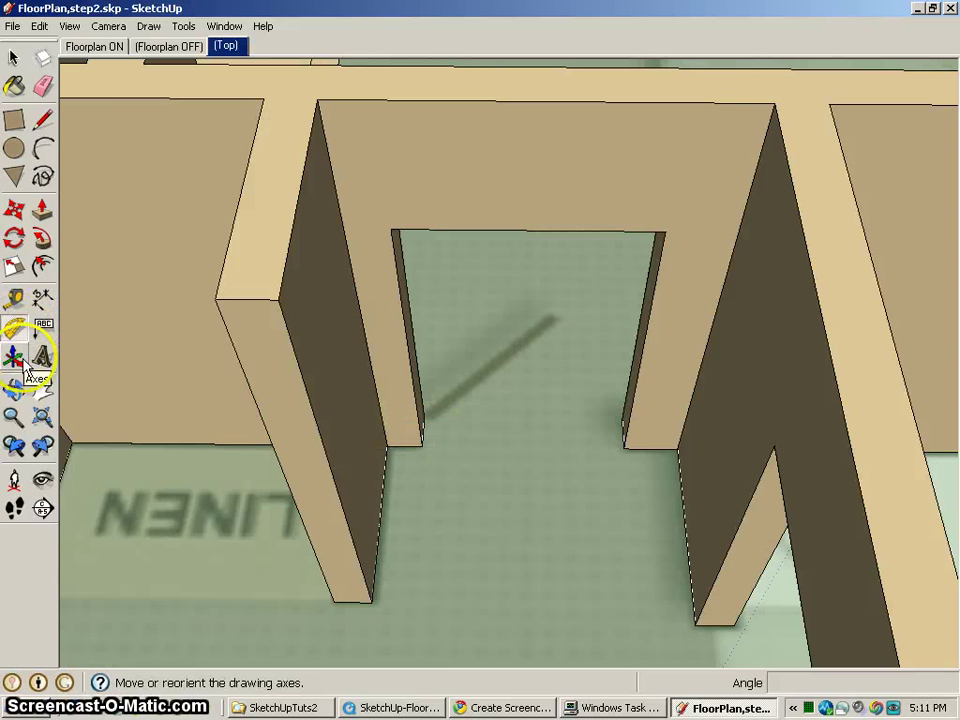
pyautogui.click(16, 348)
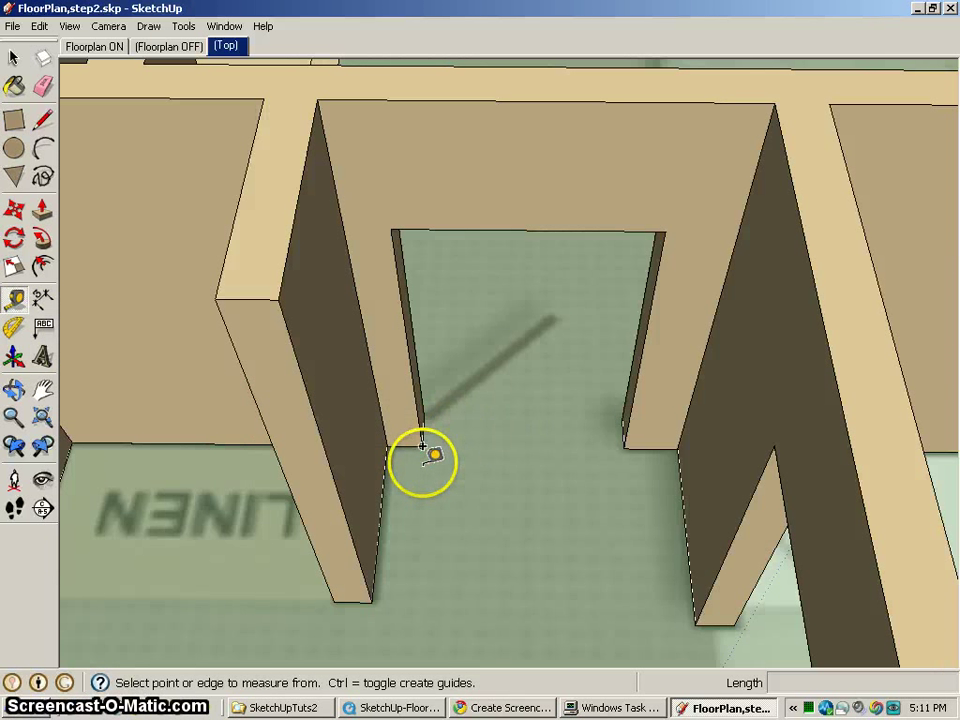
pyautogui.moveTo(422, 444); pyautogui.dragTo(624, 458)
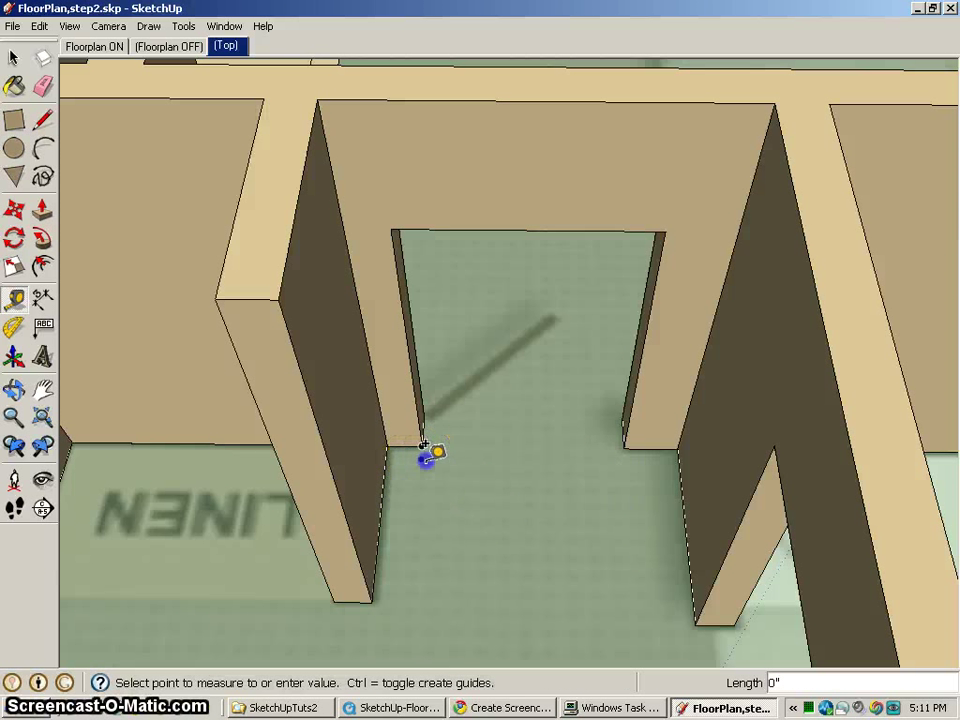
pyautogui.moveTo(424, 450); pyautogui.dragTo(630, 460)
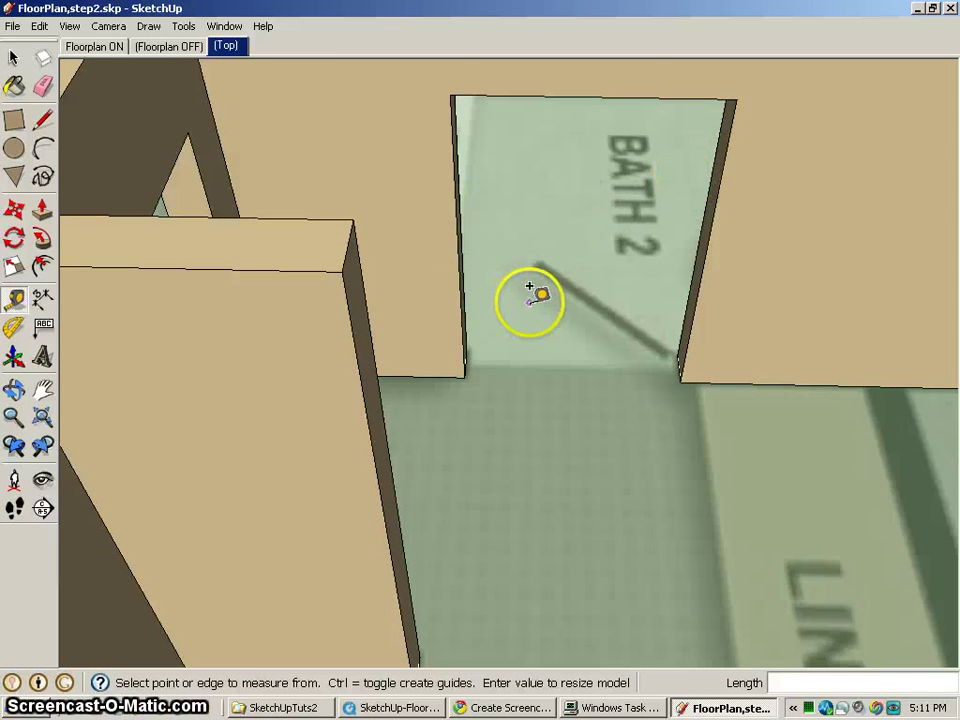
pyautogui.moveTo(530, 300); pyautogui.dragTo(536, 340)
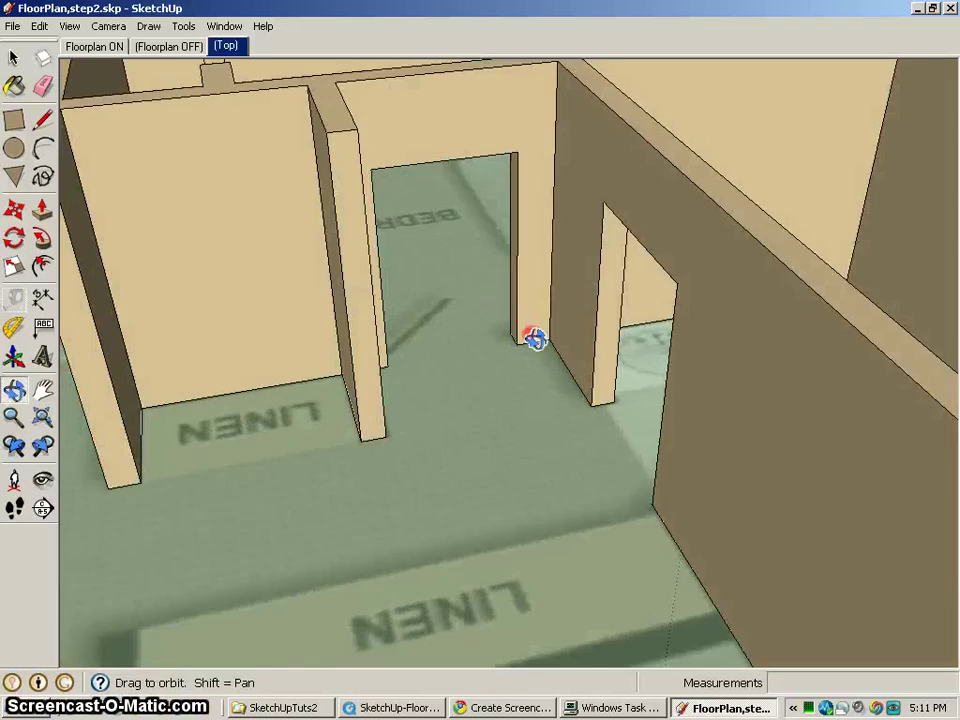
pyautogui.moveTo(536, 338); pyautogui.dragTo(670, 368)
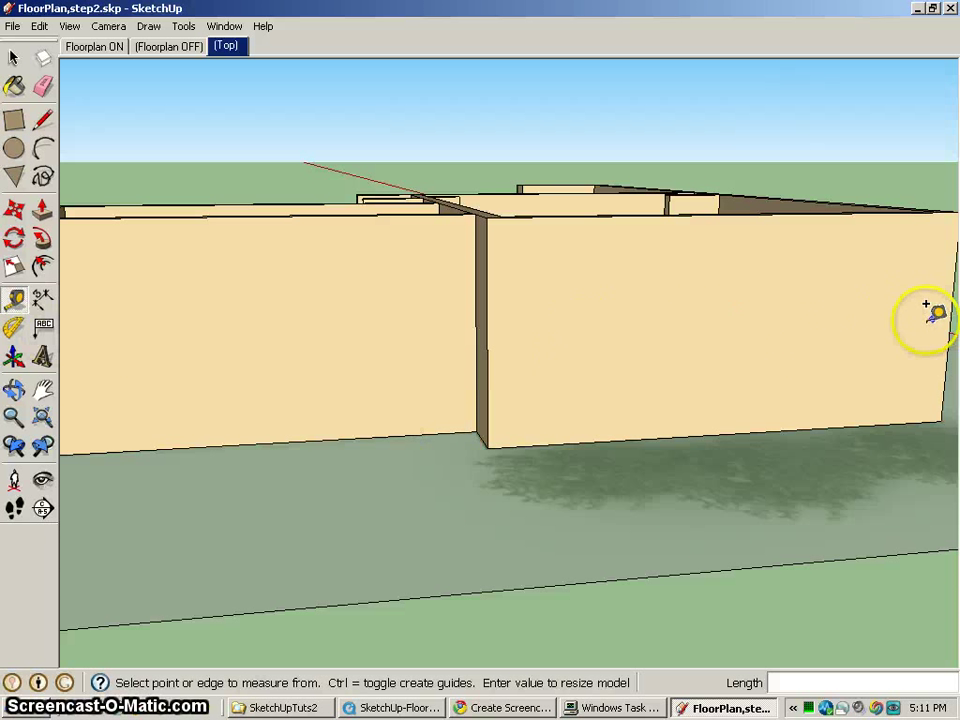
pyautogui.click(78, 24)
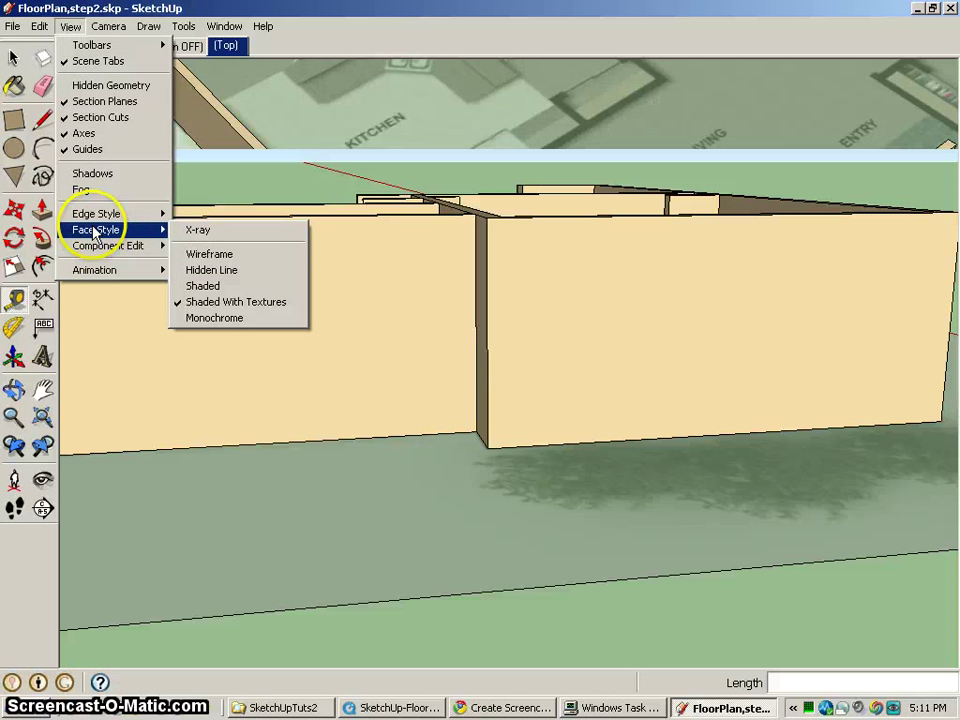
pyautogui.click(196, 228)
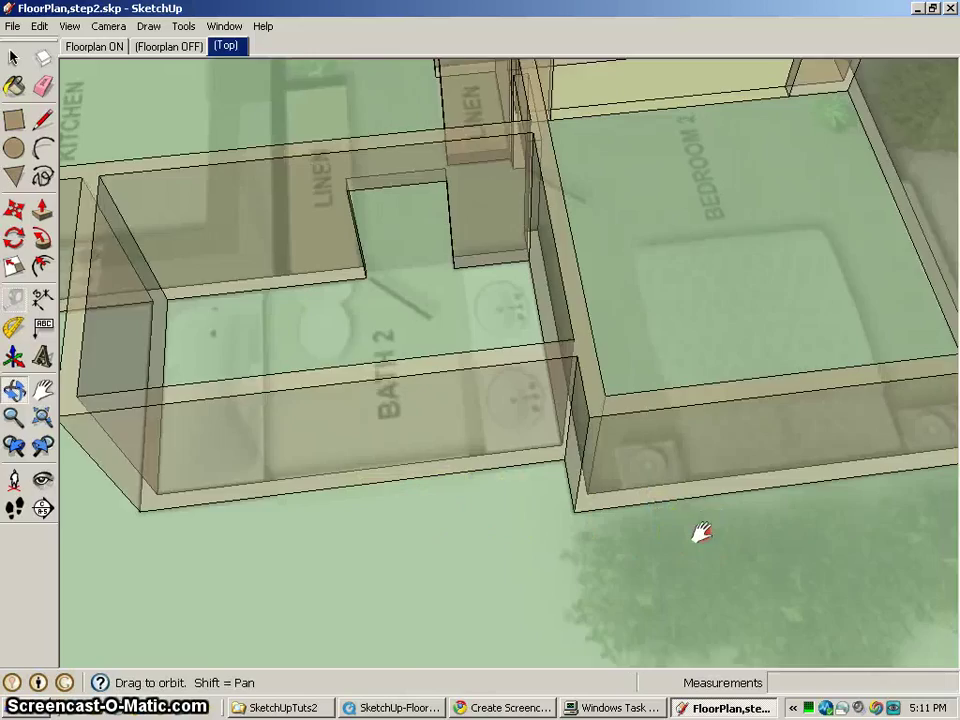
pyautogui.moveTo(700, 532); pyautogui.dragTo(284, 310)
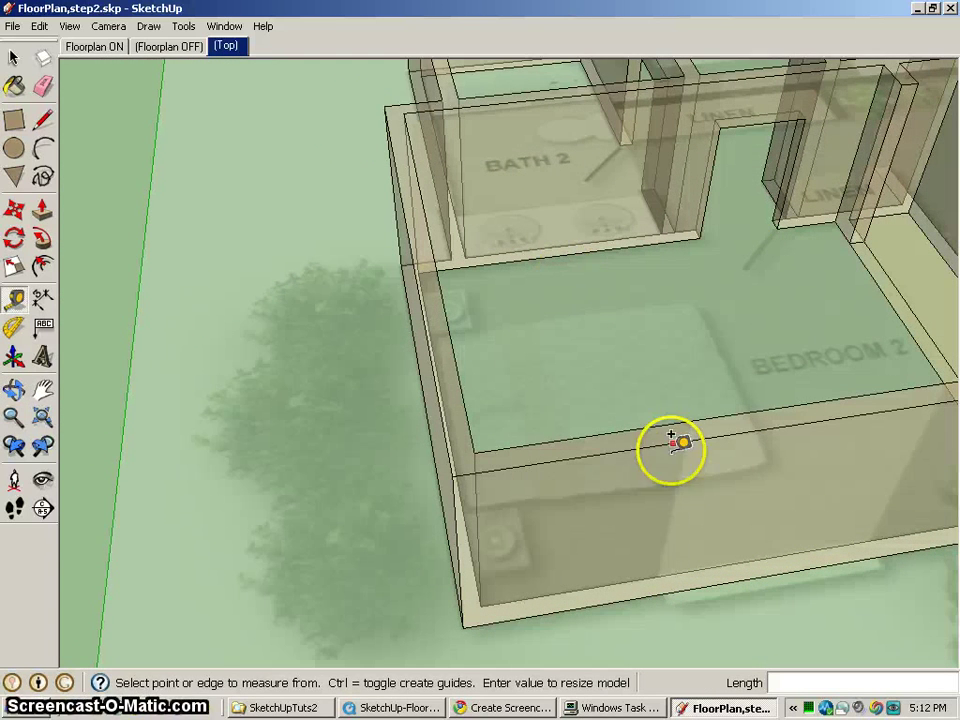
pyautogui.click(76, 28)
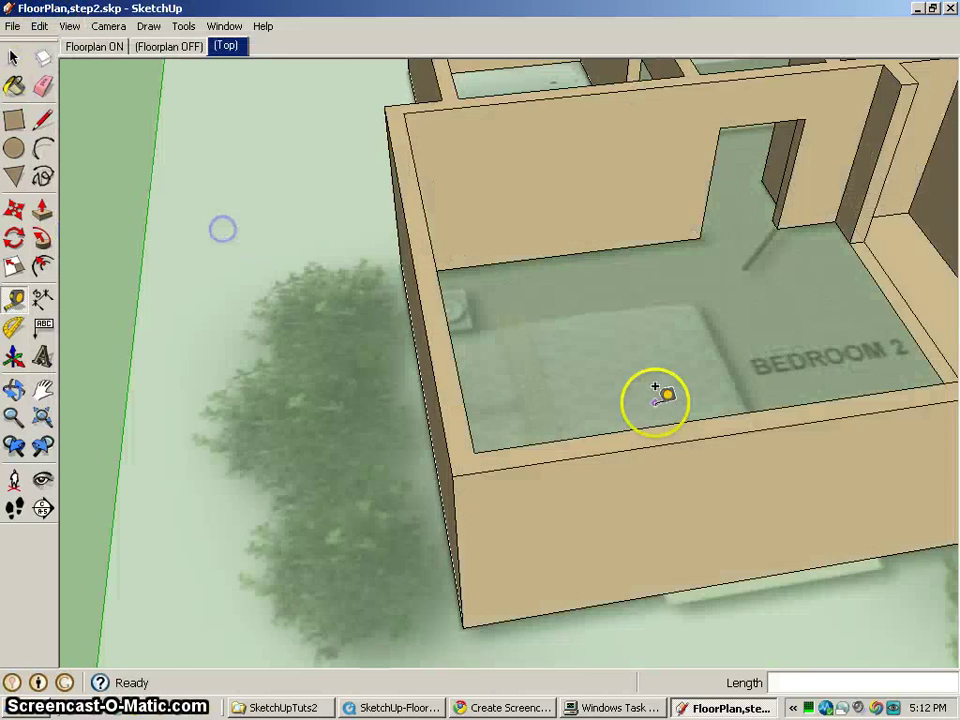
# Outline two small window rectangles on Bedroom 2's outer wall.
pyautogui.moveTo(656, 400); pyautogui.dragTo(204, 170)
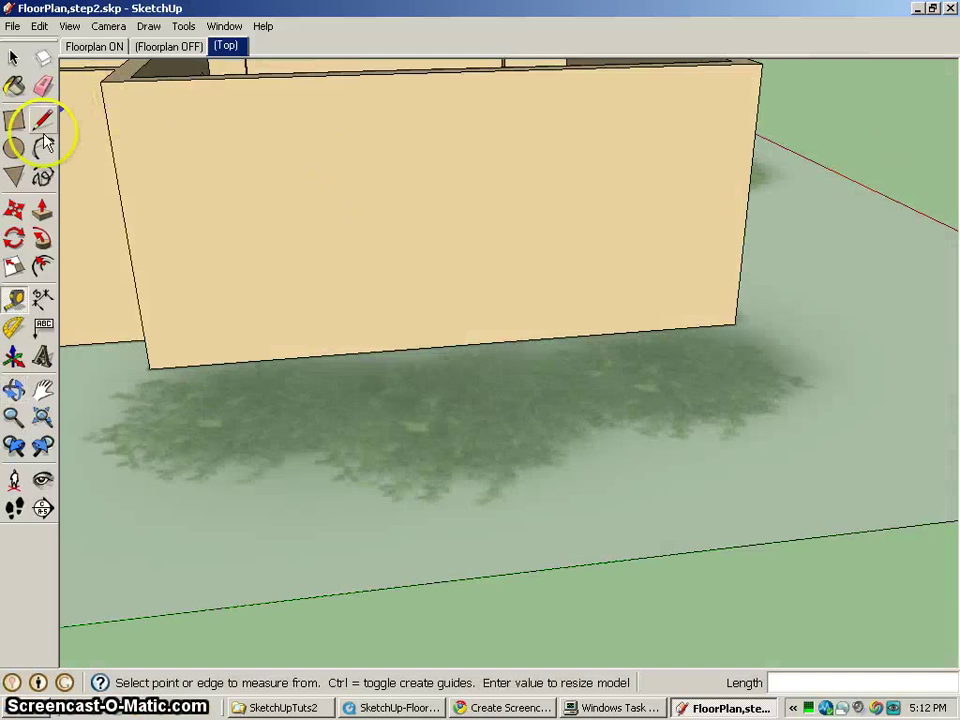
pyautogui.click(16, 112)
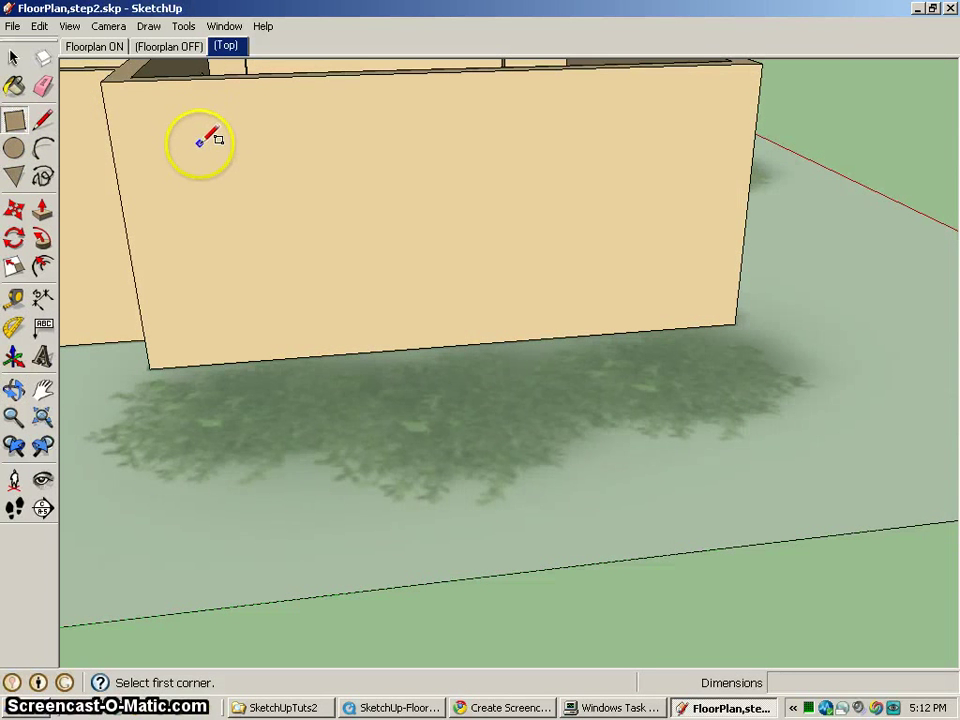
pyautogui.moveTo(200, 132); pyautogui.dragTo(332, 290)
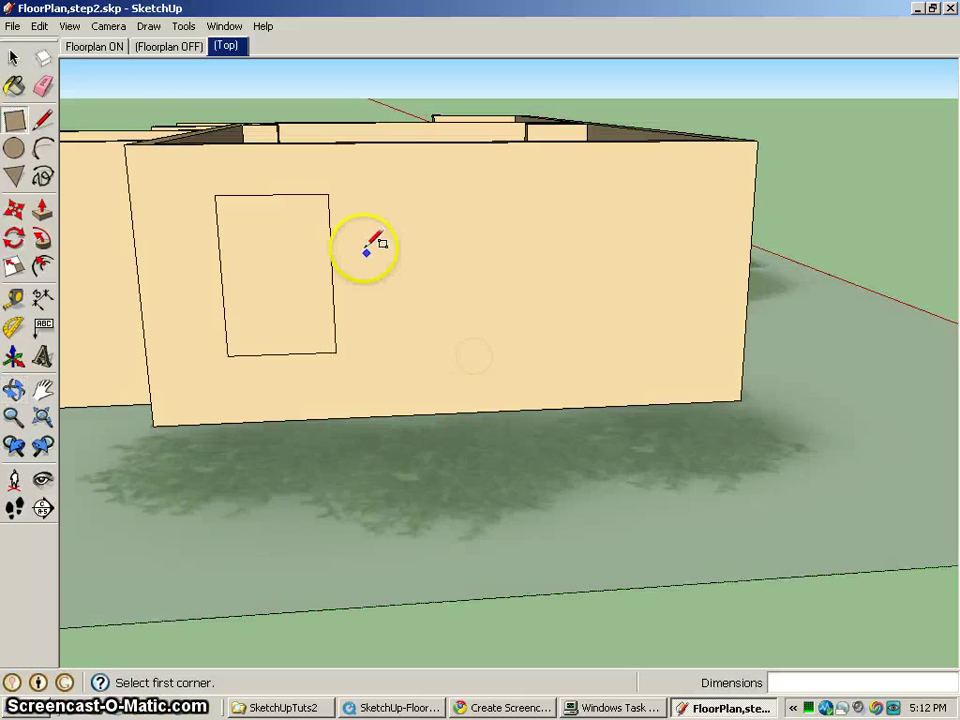
pyautogui.click(12, 56)
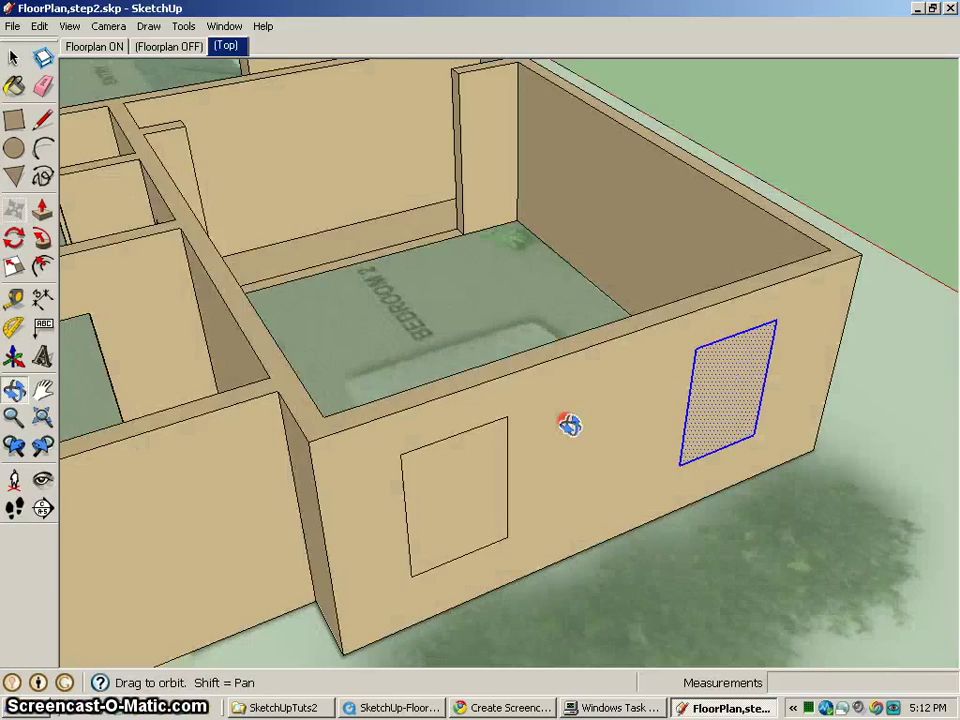
# Push the window outline through the wall thickness.
pyautogui.moveTo(570, 424); pyautogui.dragTo(472, 378)
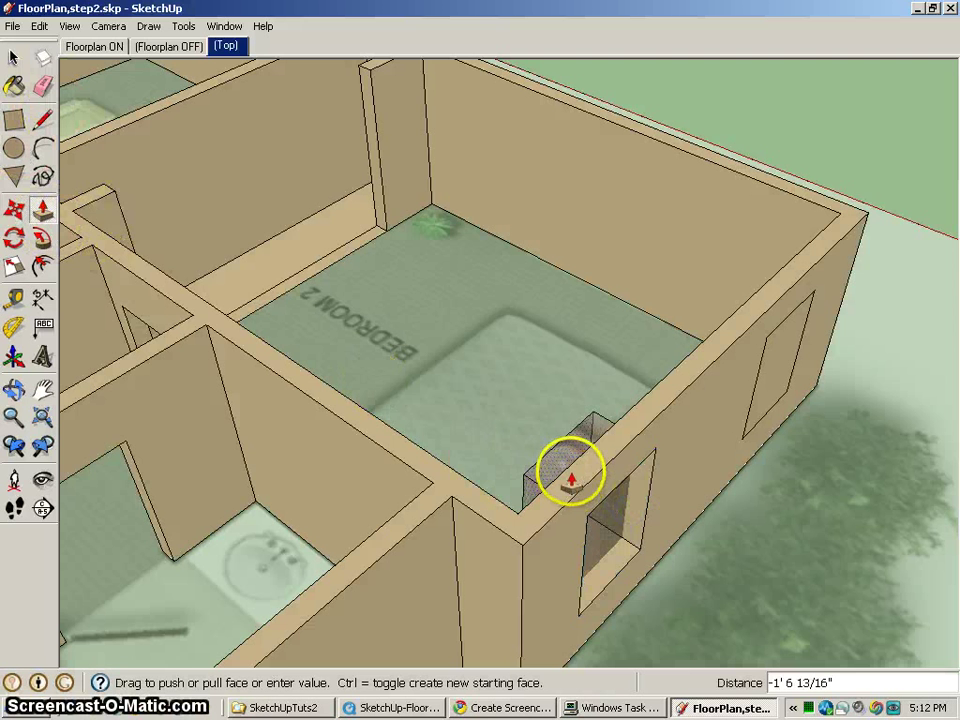
pyautogui.moveTo(572, 472); pyautogui.dragTo(548, 490)
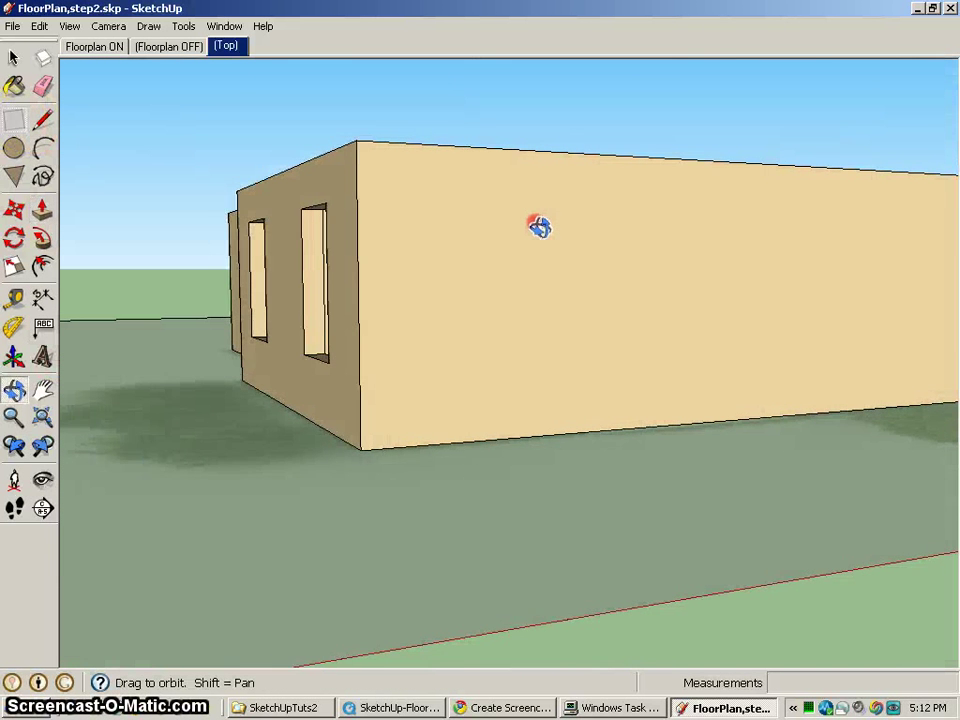
# Outline a large window rectangle on the long exterior wall face.
pyautogui.moveTo(534, 198); pyautogui.dragTo(784, 362)
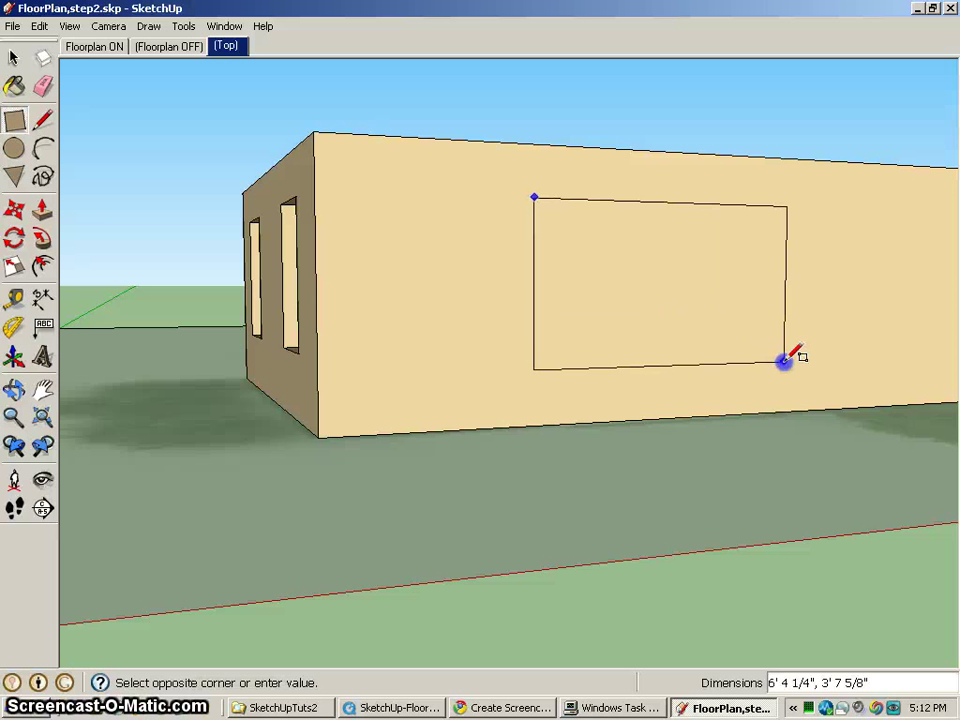
pyautogui.moveTo(784, 344)
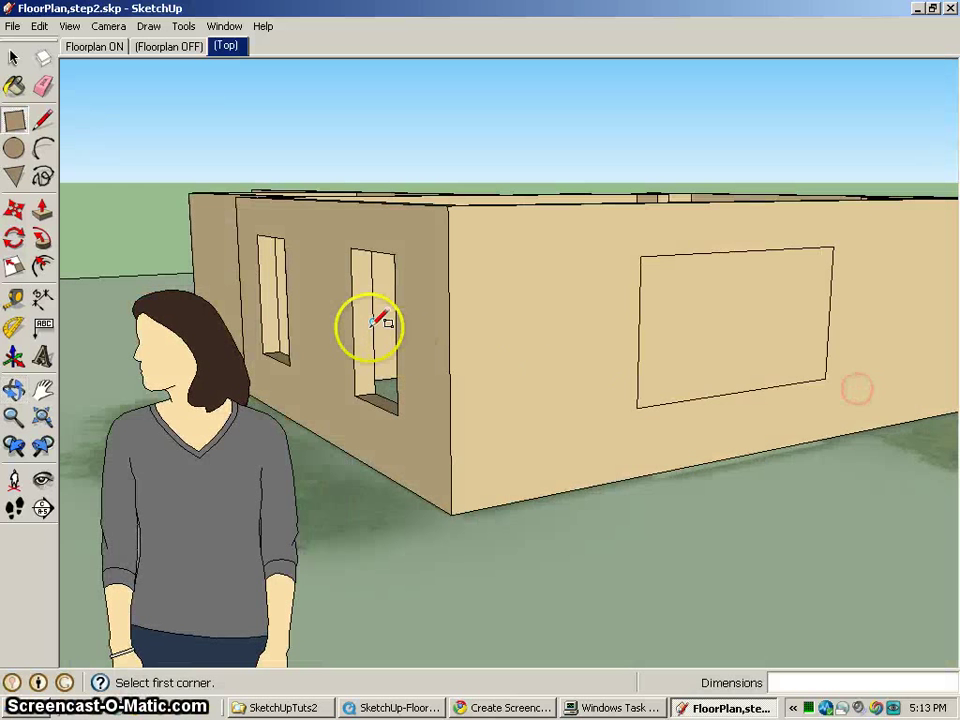
pyautogui.moveTo(696, 398)
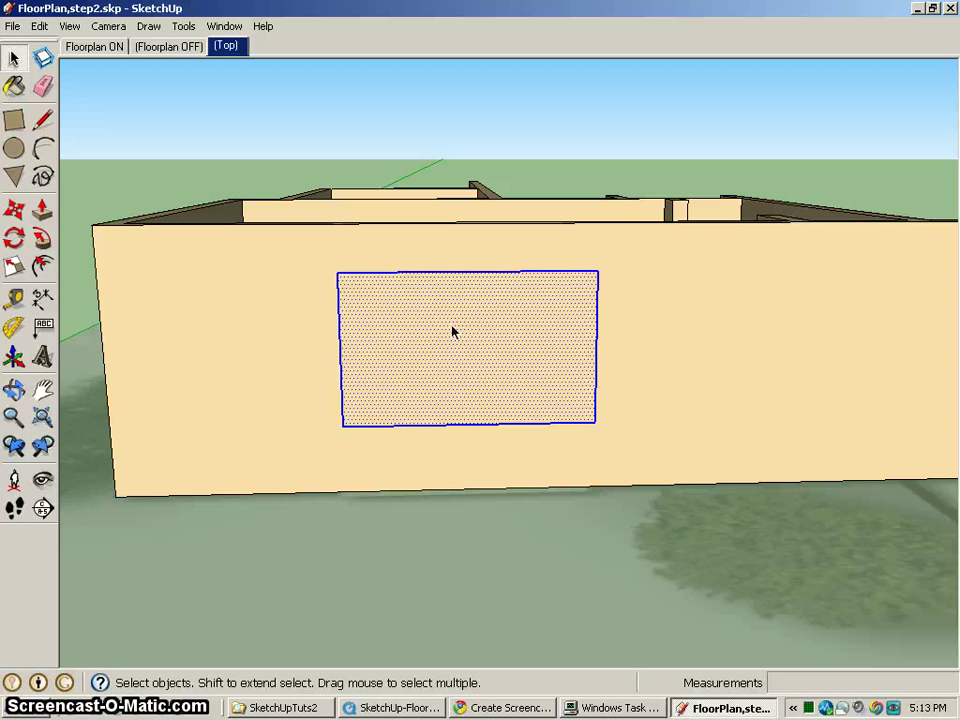
pyautogui.moveTo(176, 356)
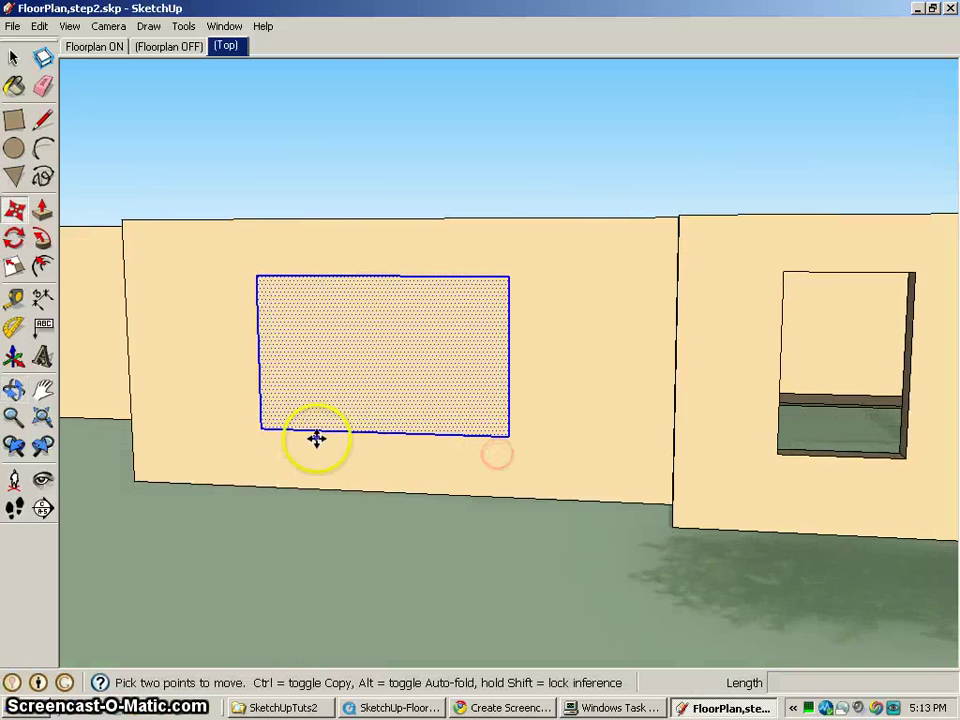
pyautogui.moveTo(258, 432)
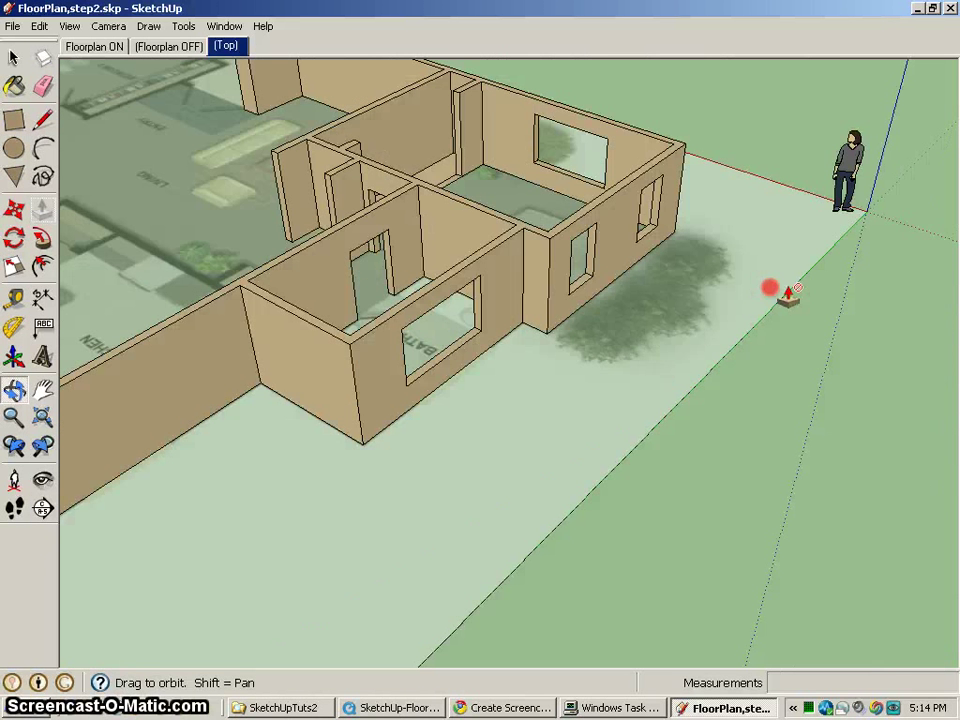
# Push the large window face through the wall thickness.
pyautogui.click(16, 208)
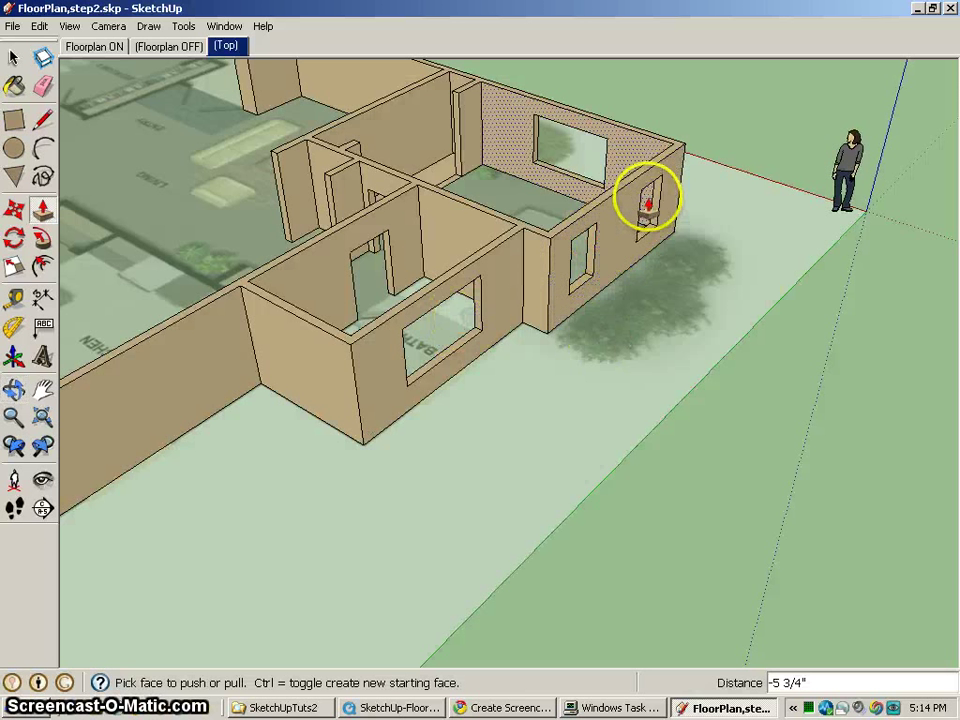